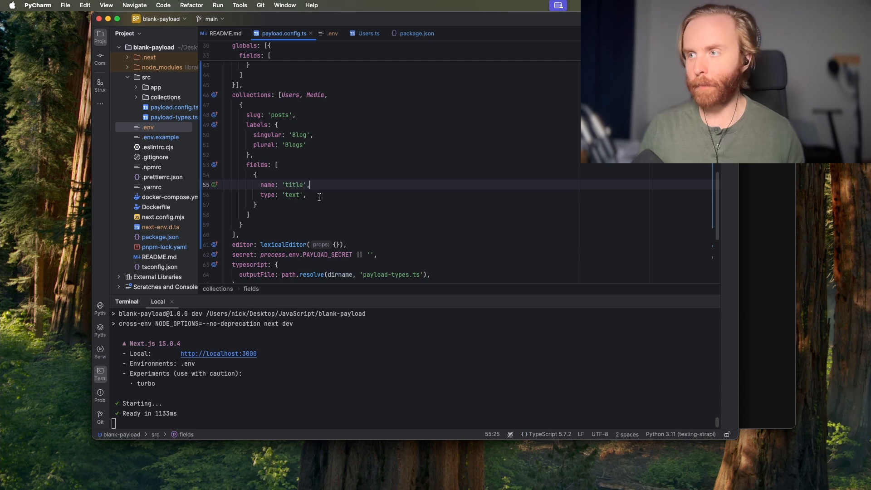
Add admin placeholder 'This is a test placeholder' to the title field
text(admin: {)
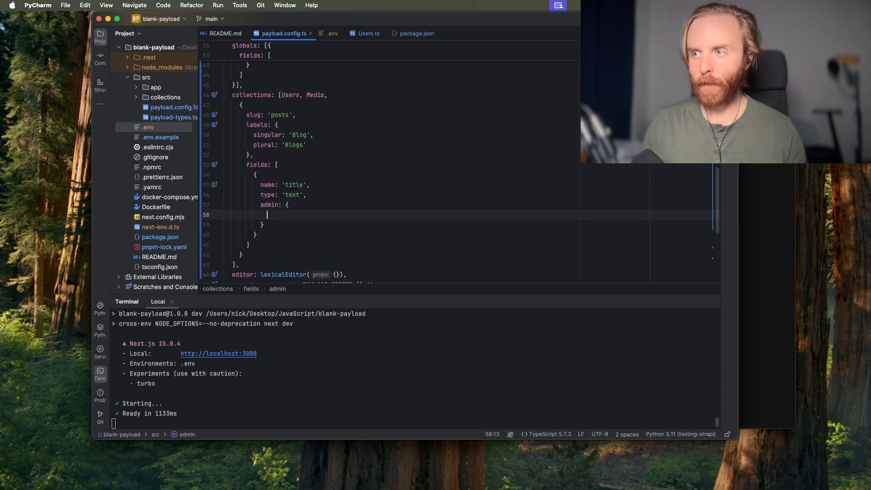
text(pl)
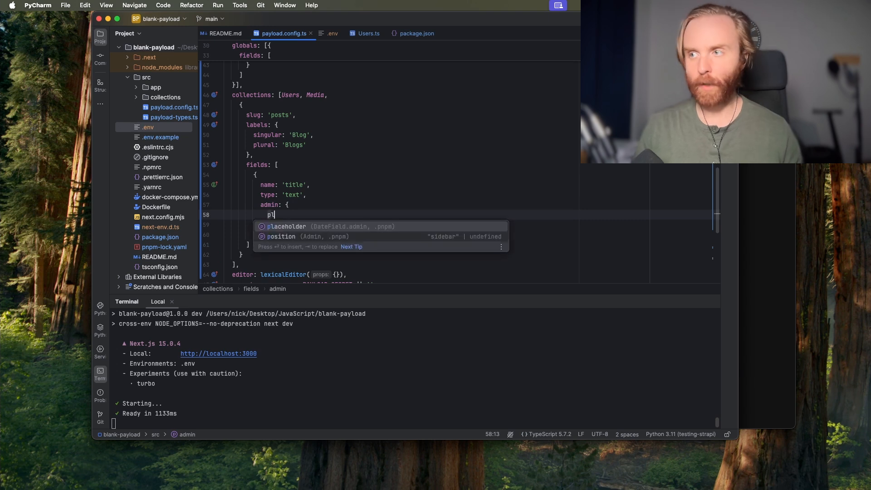
text(placeholder: 'T')
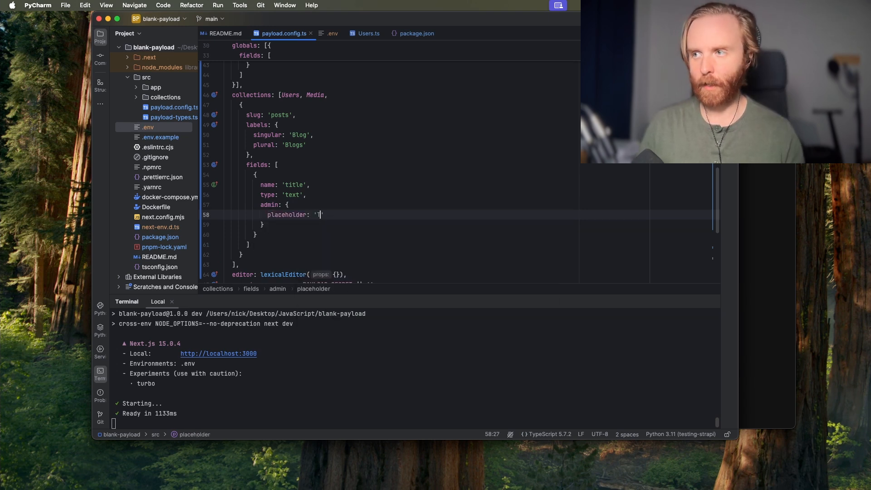
text(This is)
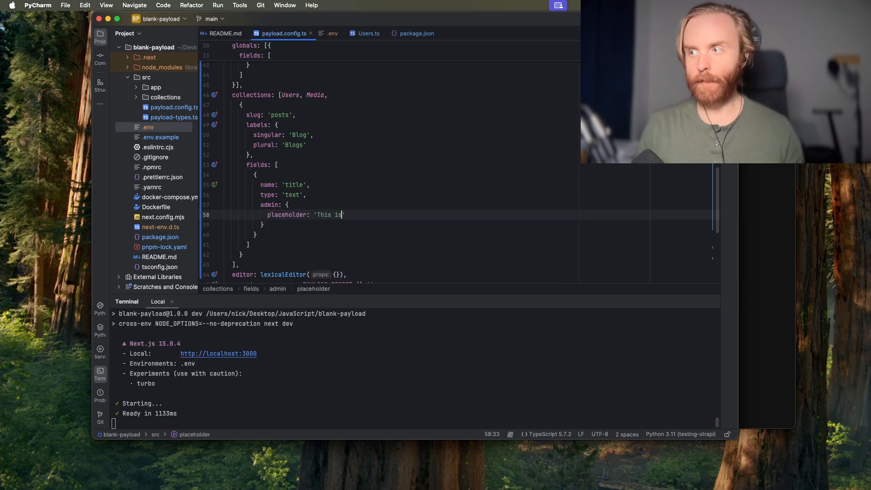
text(a test placeholder)
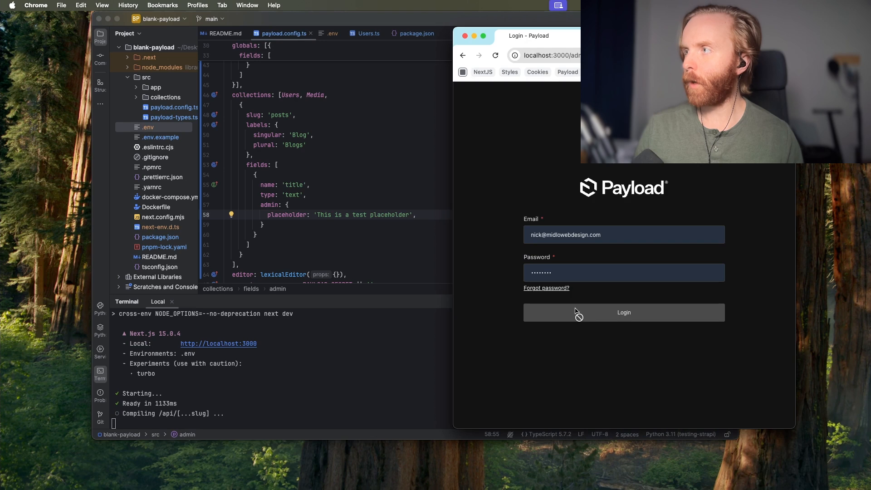
Log in to the Payload admin to check the new Blog form
click(623, 312)
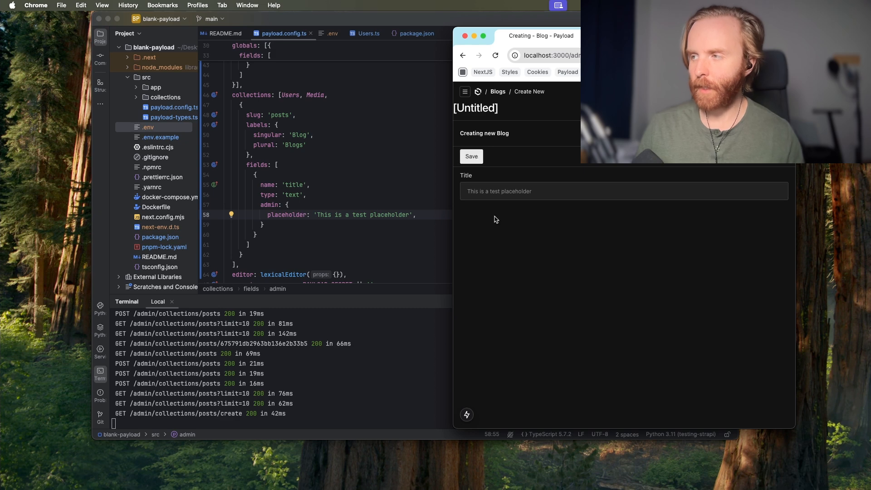
mouse_move(579, 207)
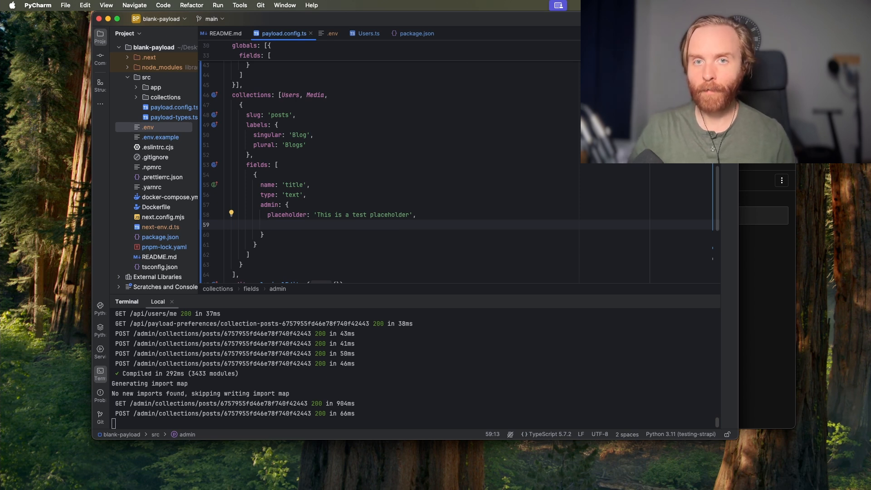
Experiment with rtl: true and readOnly in the title field's admin block
text(rtl:)
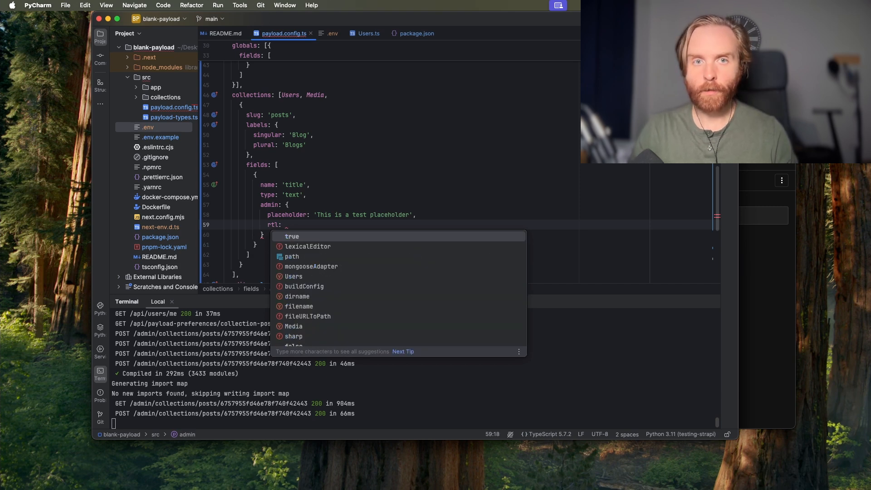
text(true)
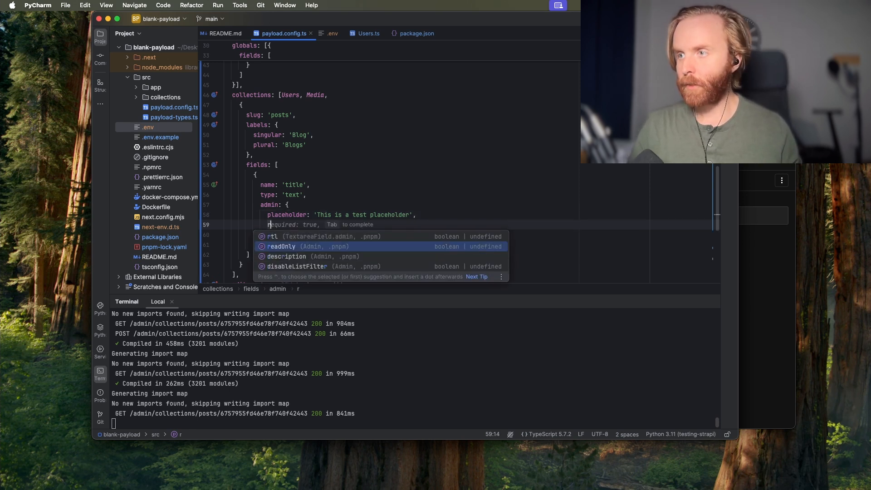
text(readOnly:)
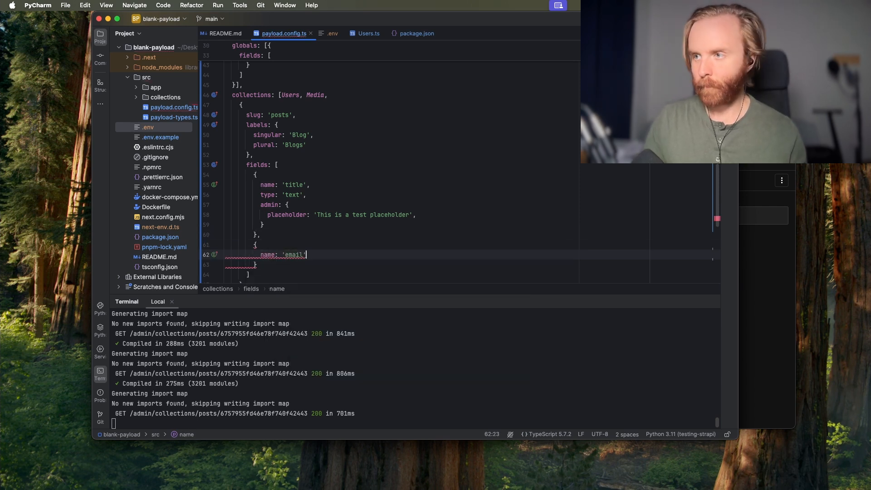
Set the email field's type to 'email' in the posts collection
text(type: 'email',)
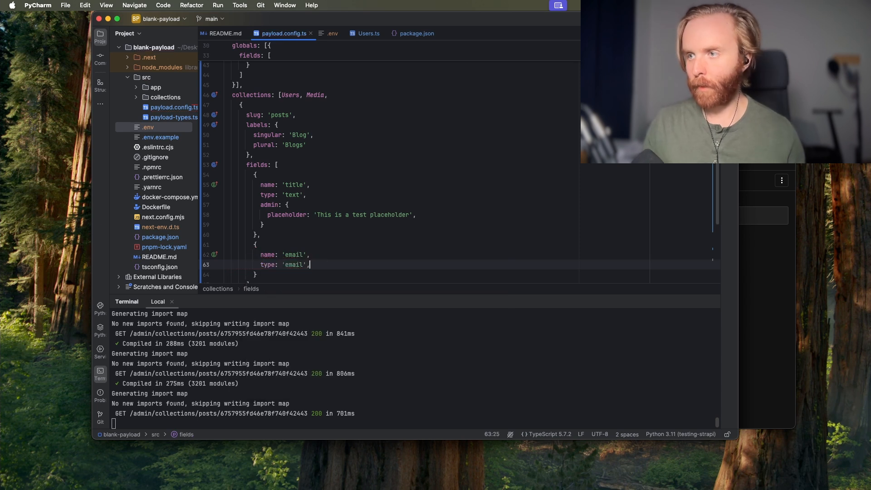
scroll(down, 3)
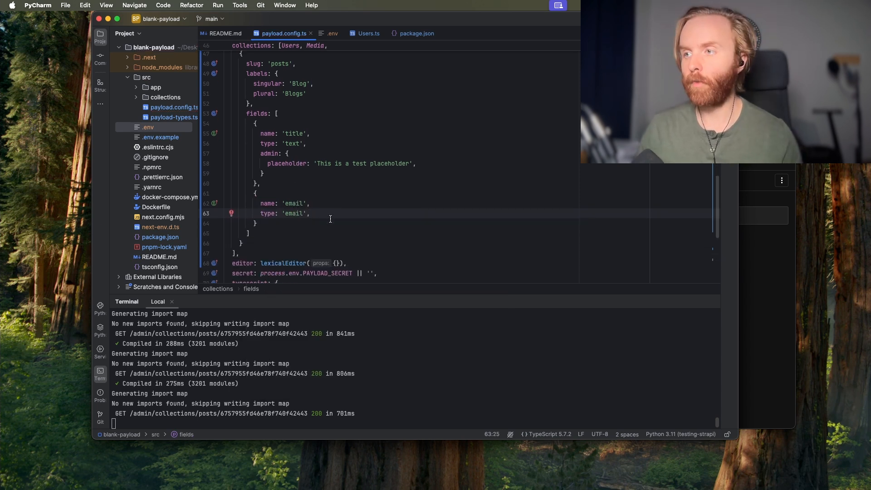
mouse_move(8, 201)
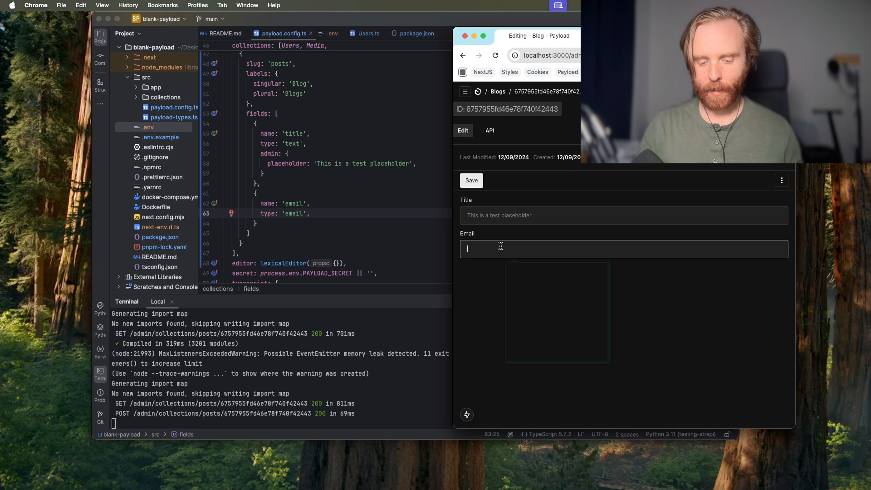
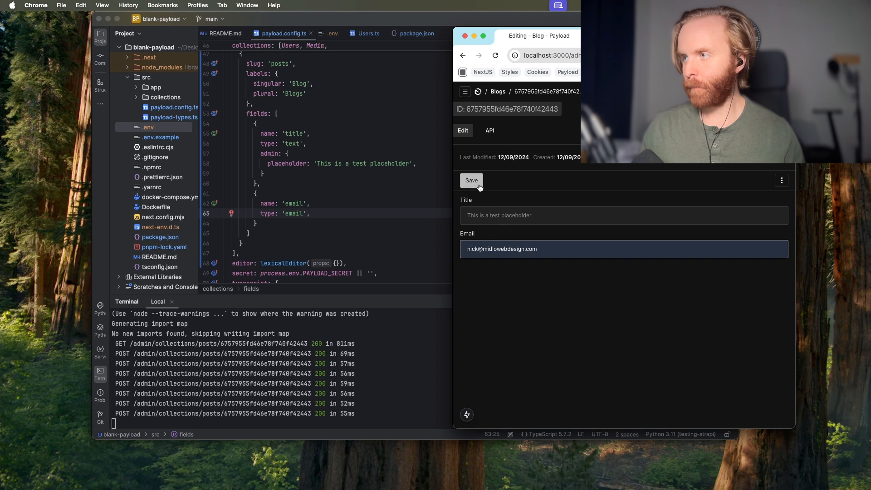
Save the entry with a valid email, then remove the @ and save again to see it rejected
click(471, 180)
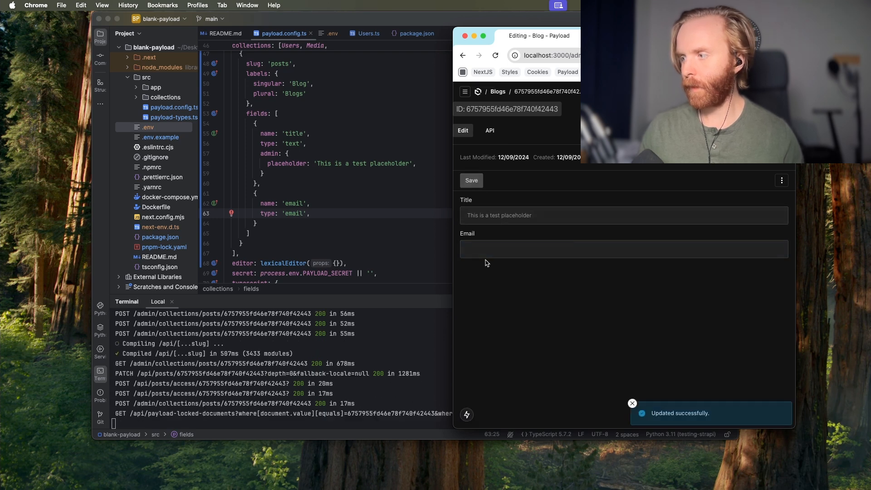
click(489, 130)
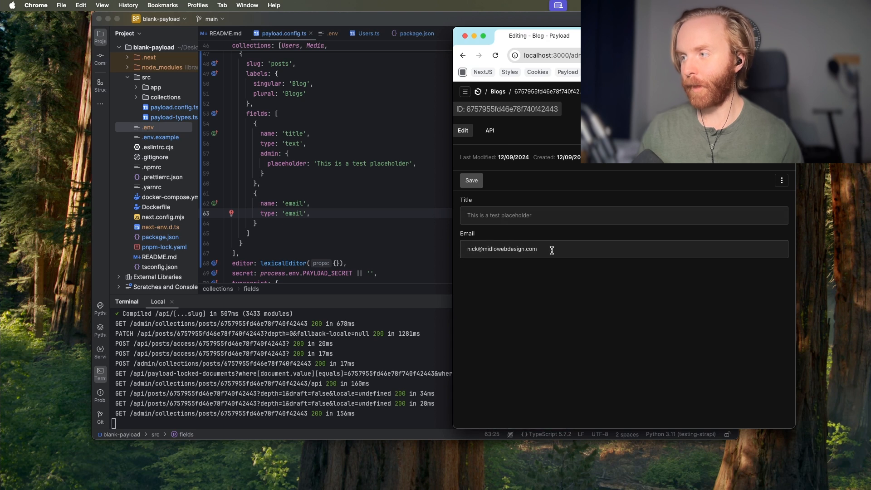
key(Backspace)
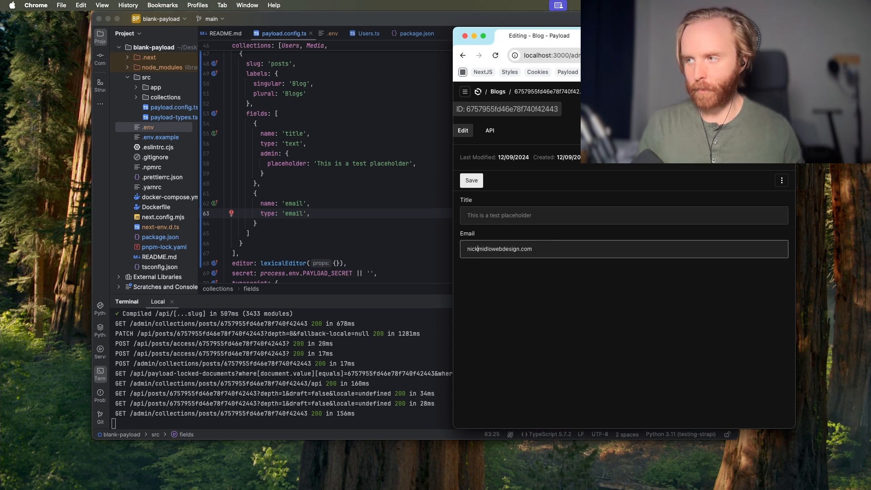
click(471, 179)
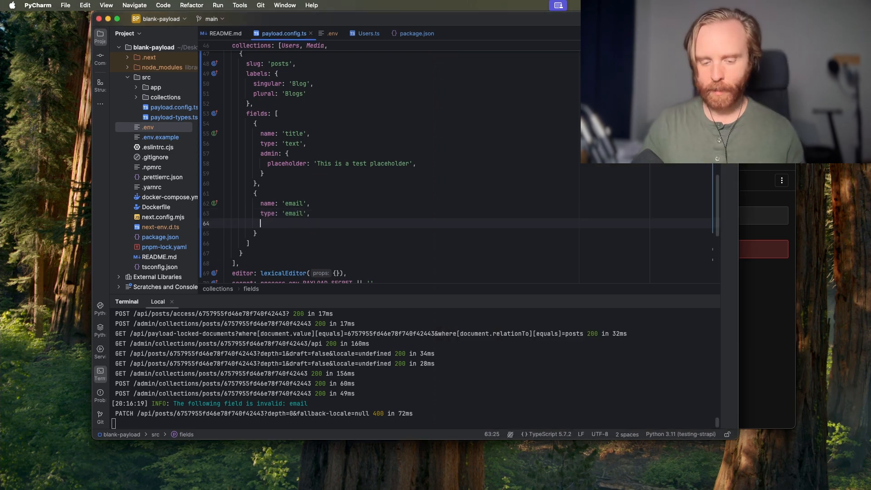
Give the email field placeholder 'Enter an email address' and unique: true
text(admin: {)
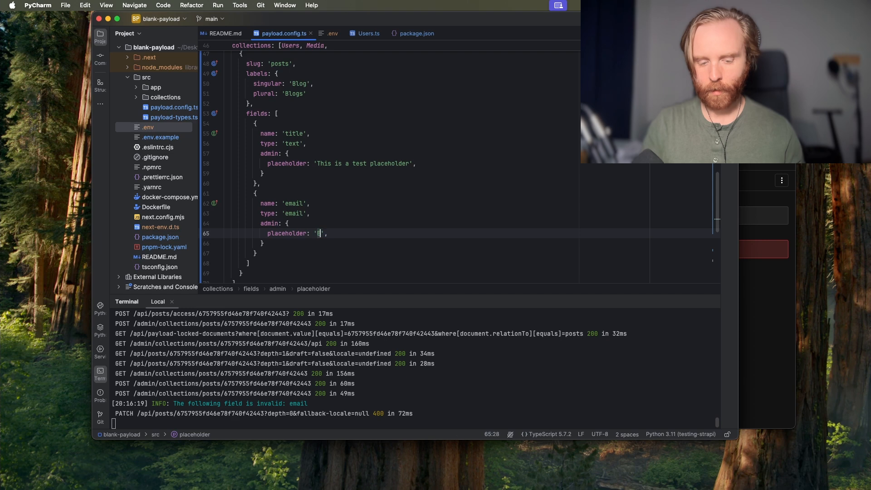
text(Enter an email address.)
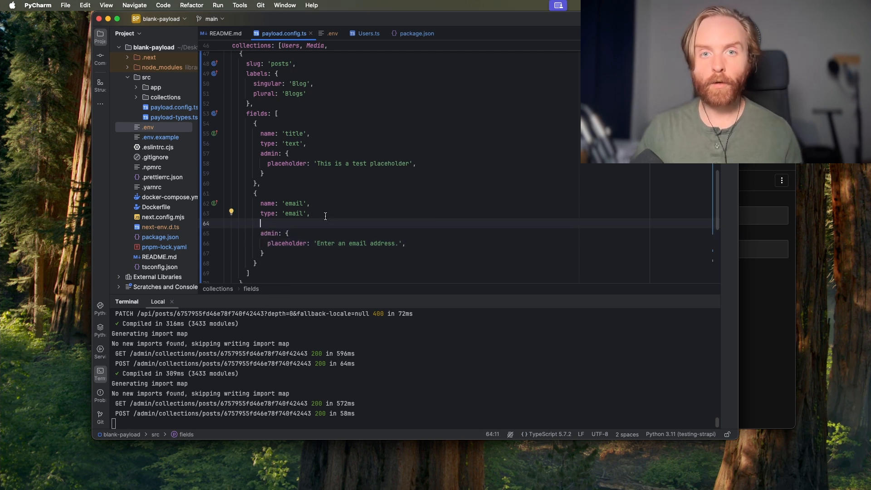
text(u)
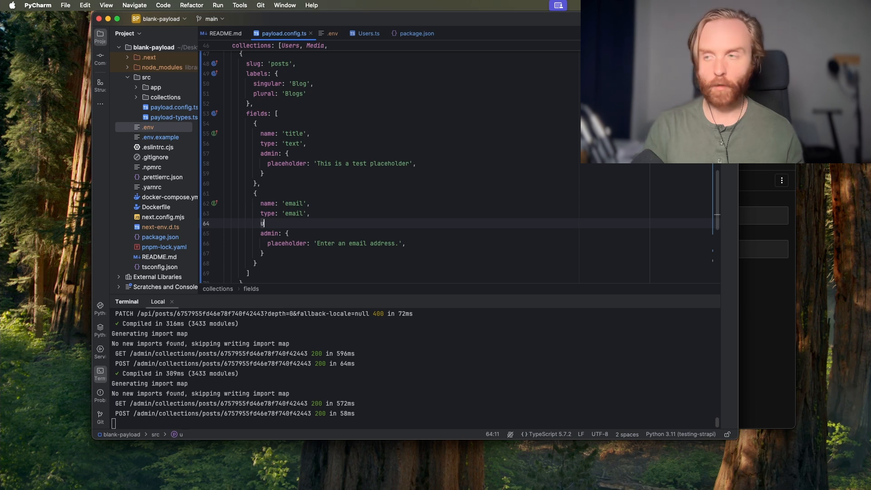
text(nique: true,)
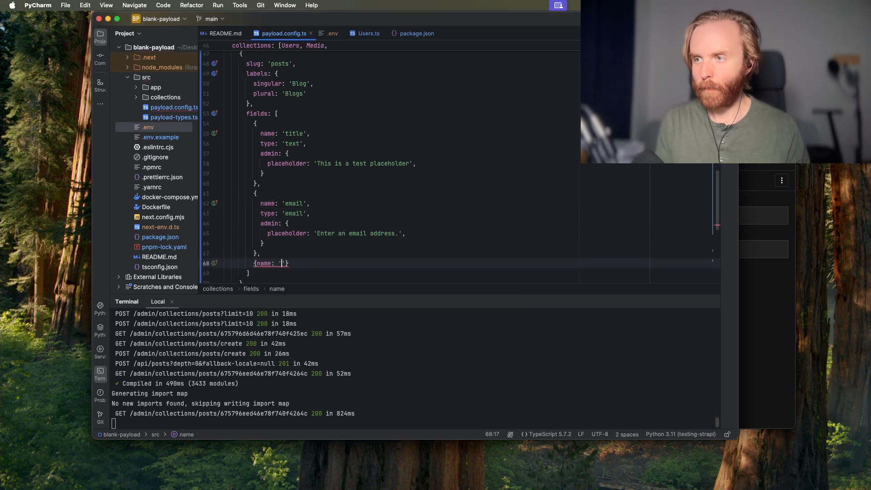
Name the third Blog field 'number'
text('number',)
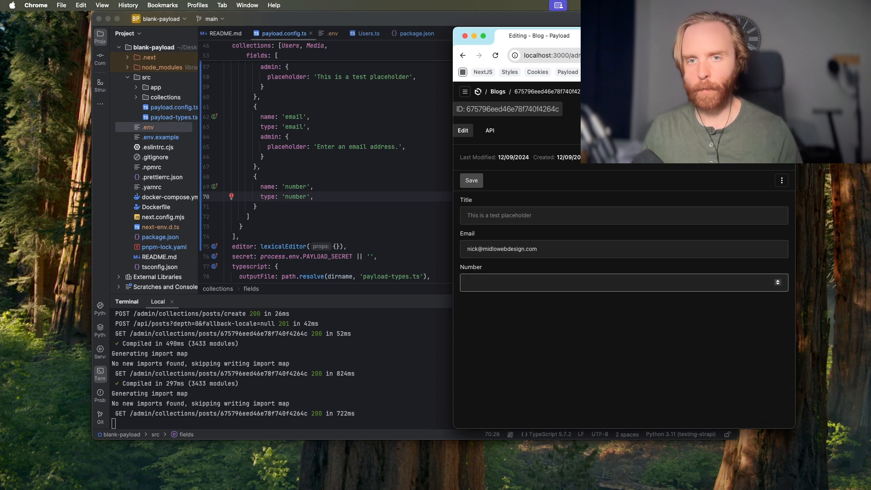
text(123548564621)
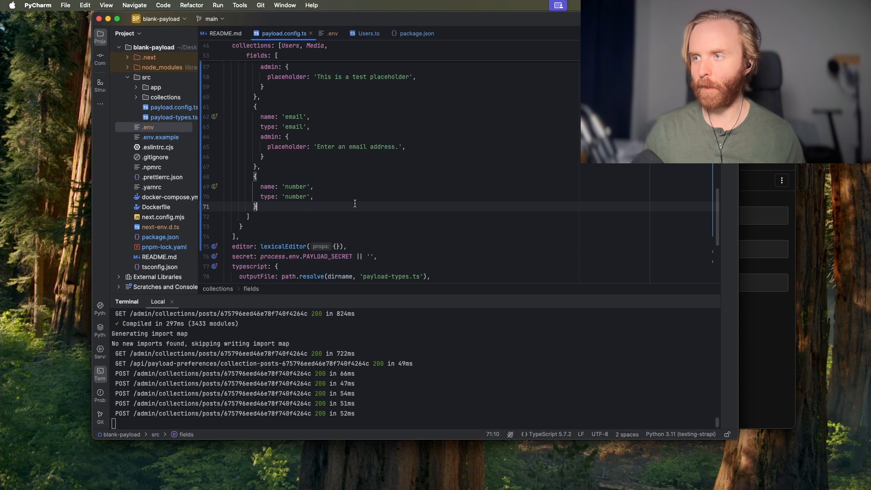
Start an admin block on the number field for step: 1000
text(admin: {)
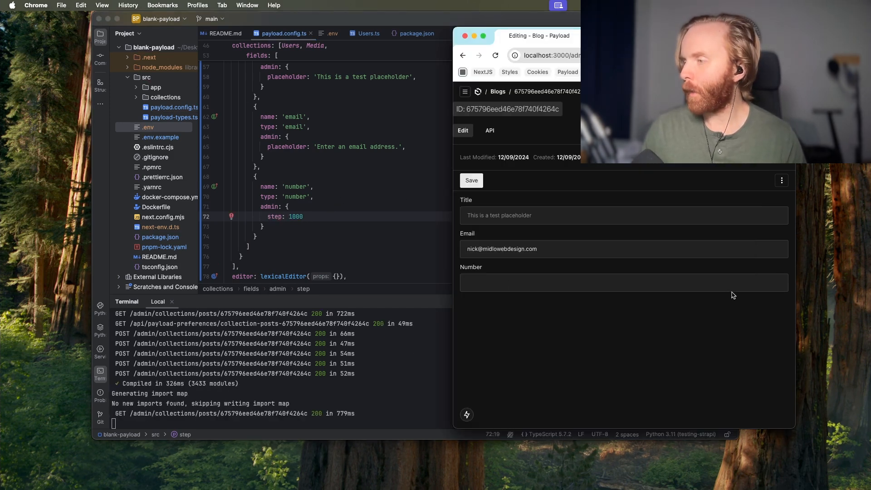
Enter 3000 in the Number field and step it up to test 1000 increments
text(3000)
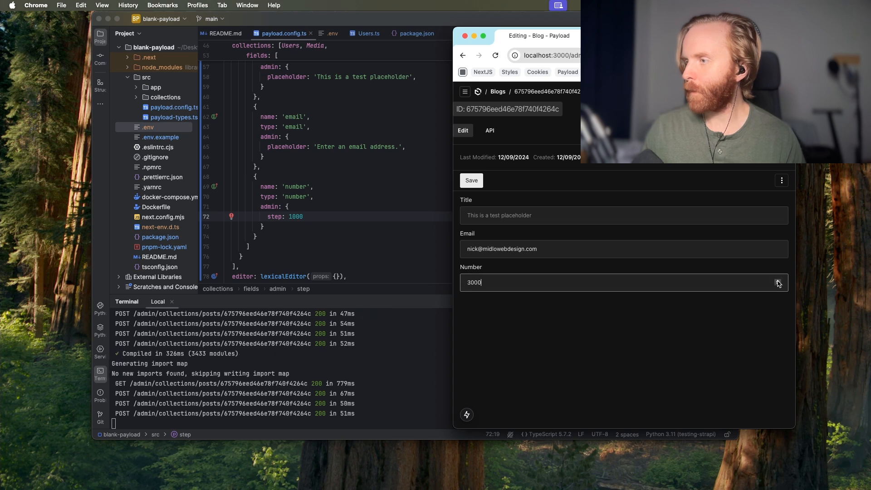
click(778, 280)
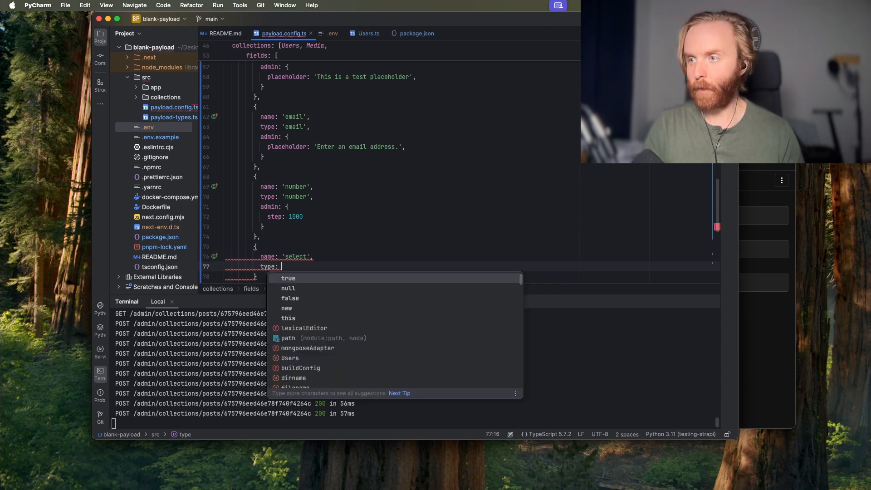
Add a select field with options 'string 1', 'string 2' and 'string 3' to the fields array
text('select',)
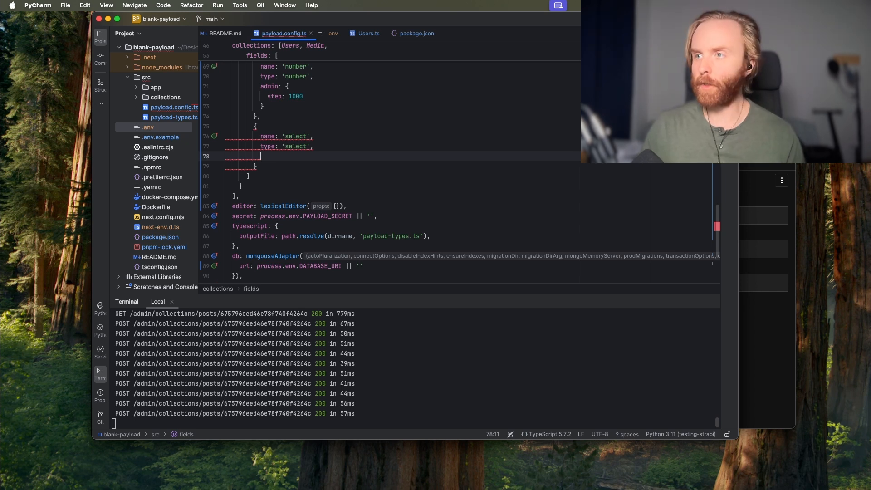
text(options: [')
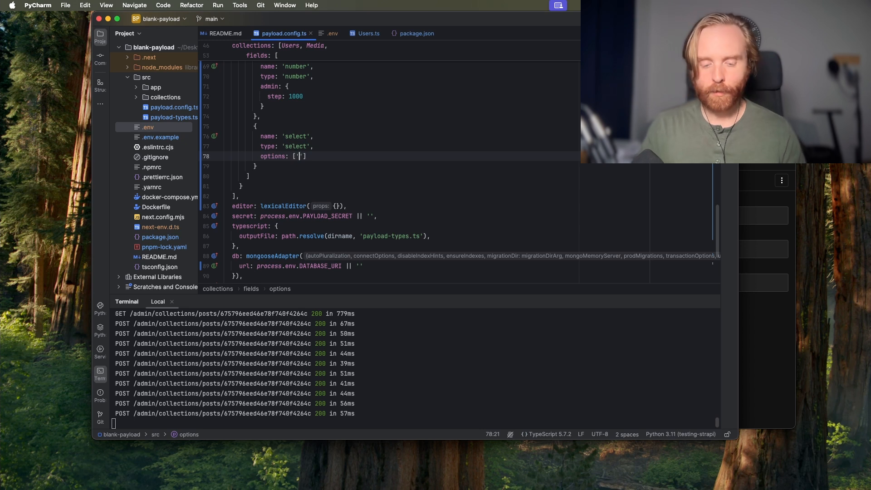
text(string 1)
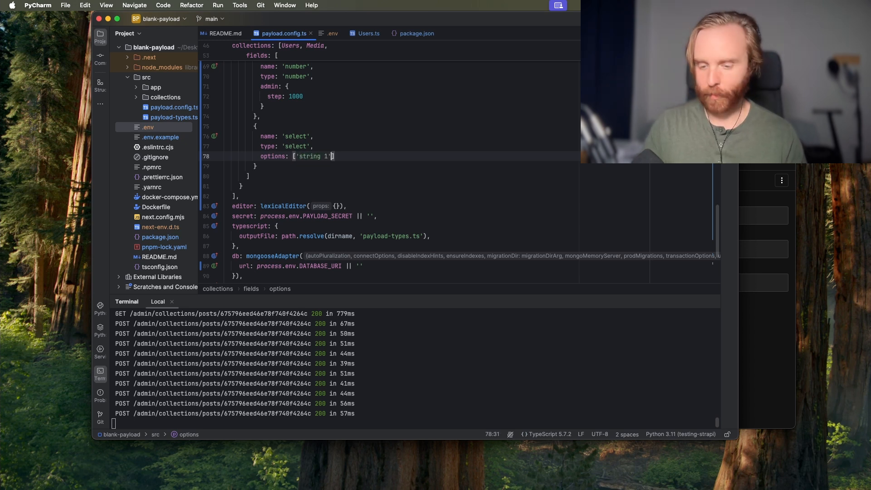
text(, 'string 2', 'string 3')
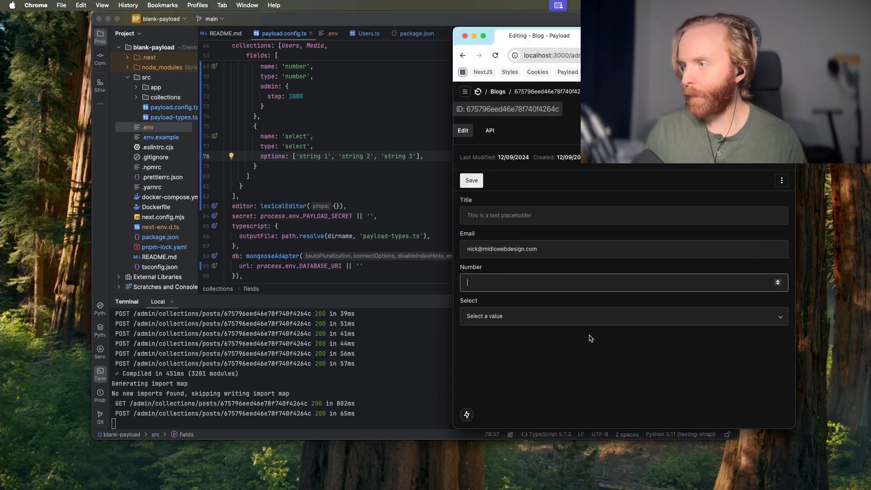
Rewrite the options as label/value objects like { label: 'String 1', value: 'string-1' } for all three
click(622, 316)
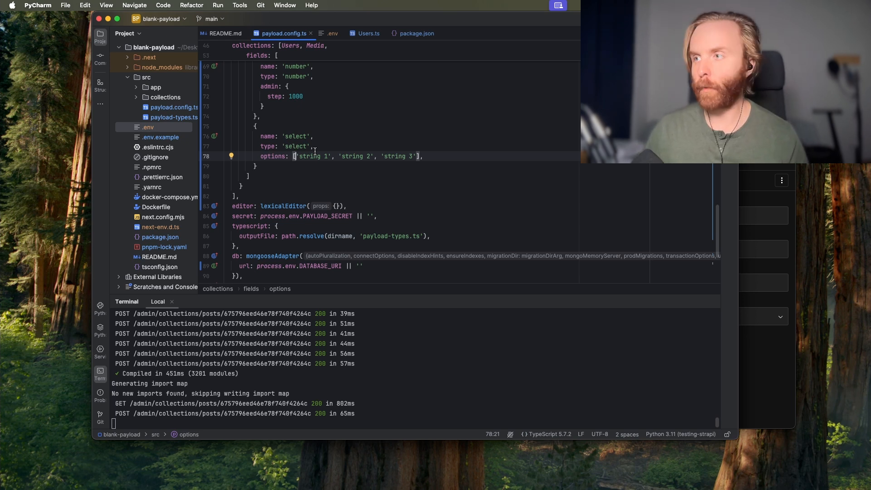
key(enter)
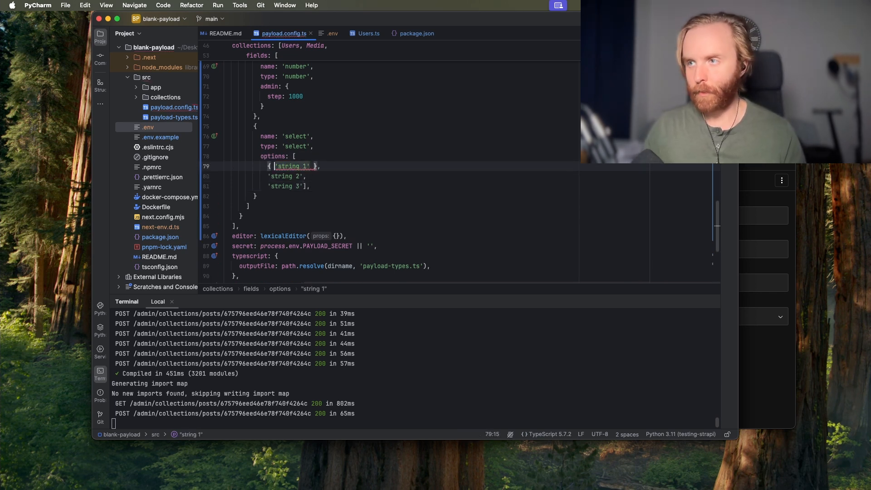
text(label: 'String 1)
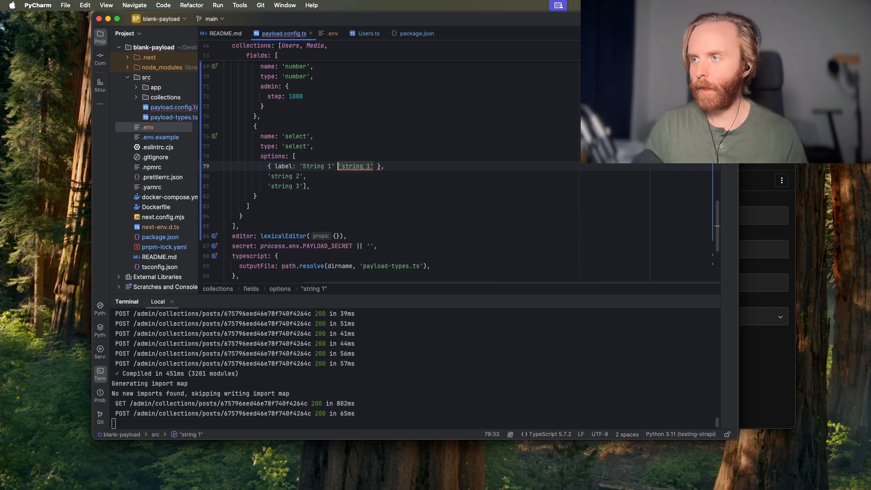
text(value:)
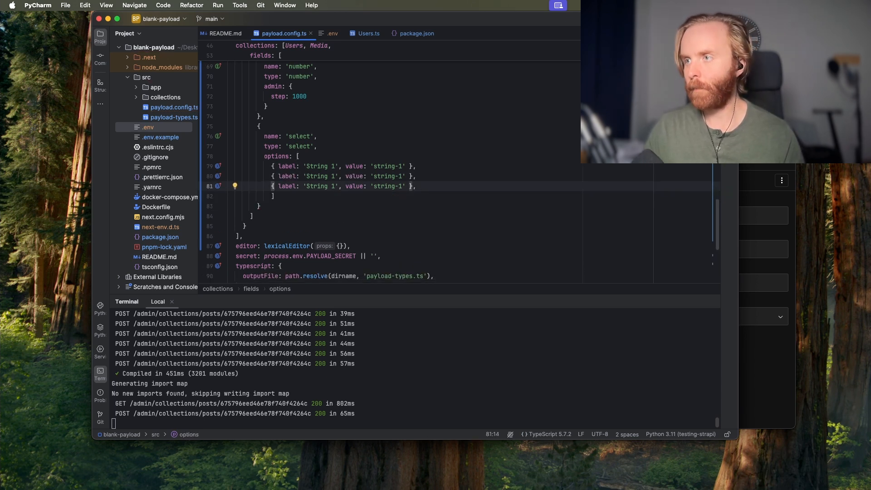
click(401, 176)
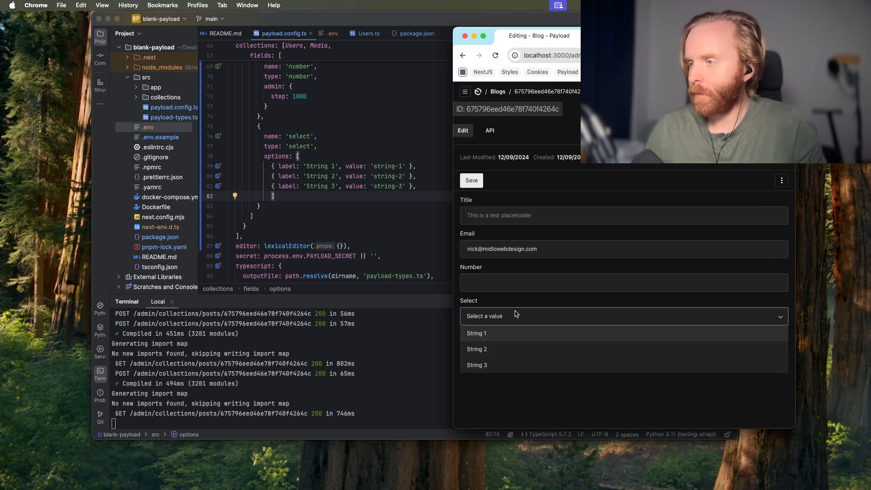
mouse_move(499, 369)
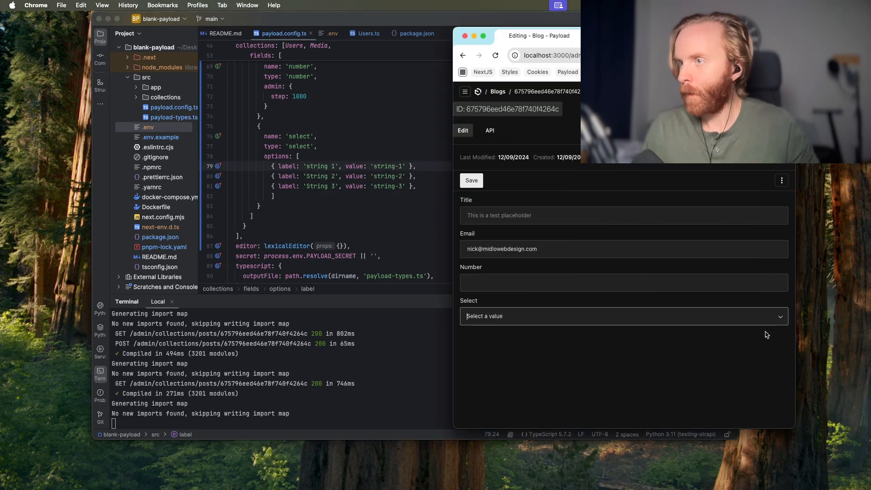
click(622, 315)
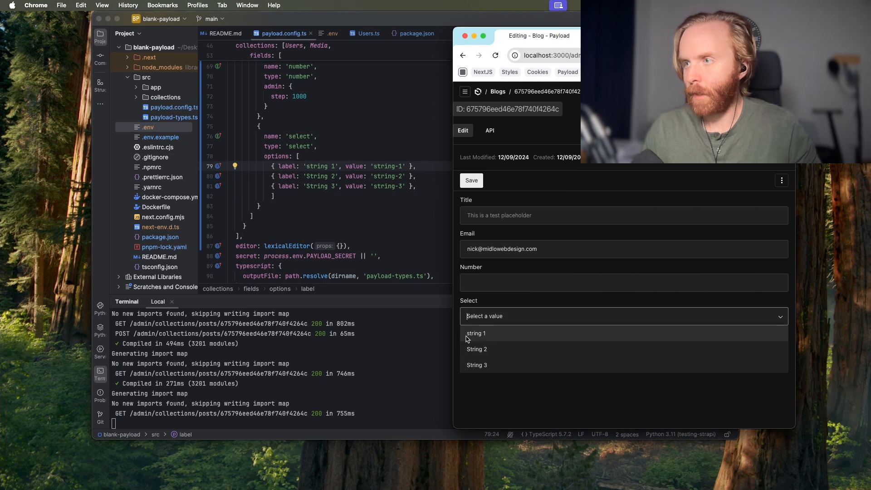
mouse_move(319, 202)
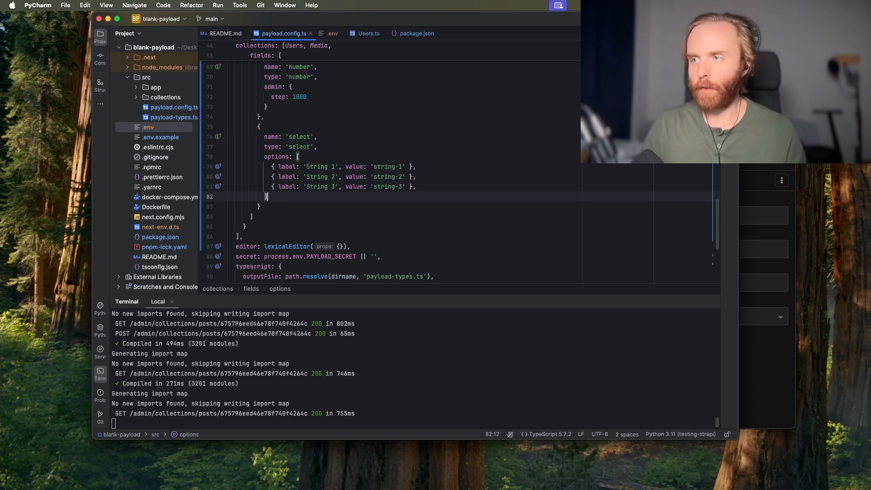
Add hasMany: true, choose String 1 and String 3 in the admin Select, then clear the values
text(hasMany: true,)
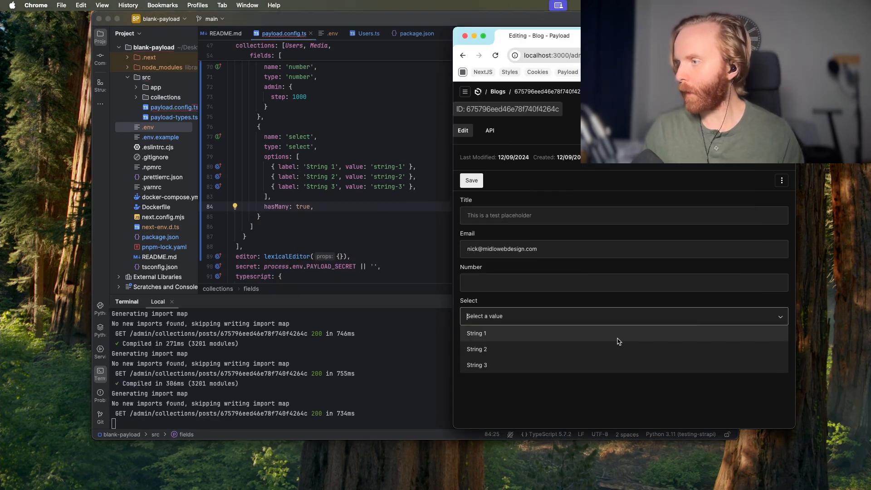
click(476, 365)
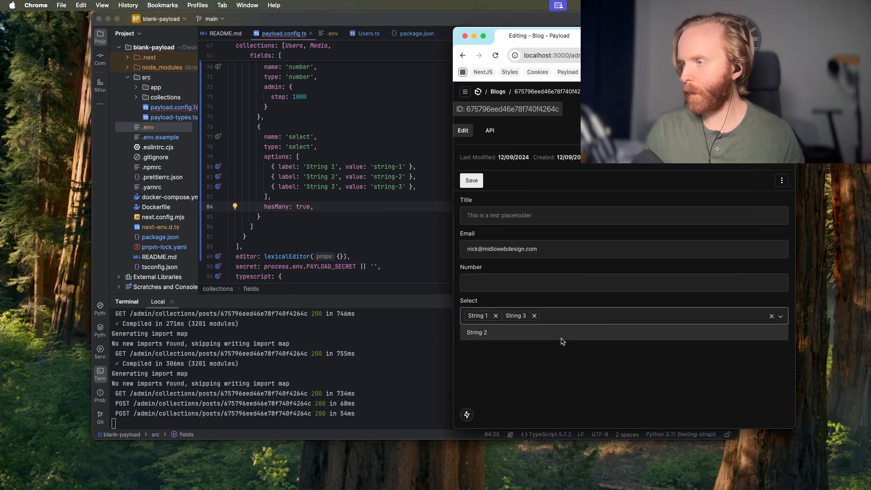
click(476, 332)
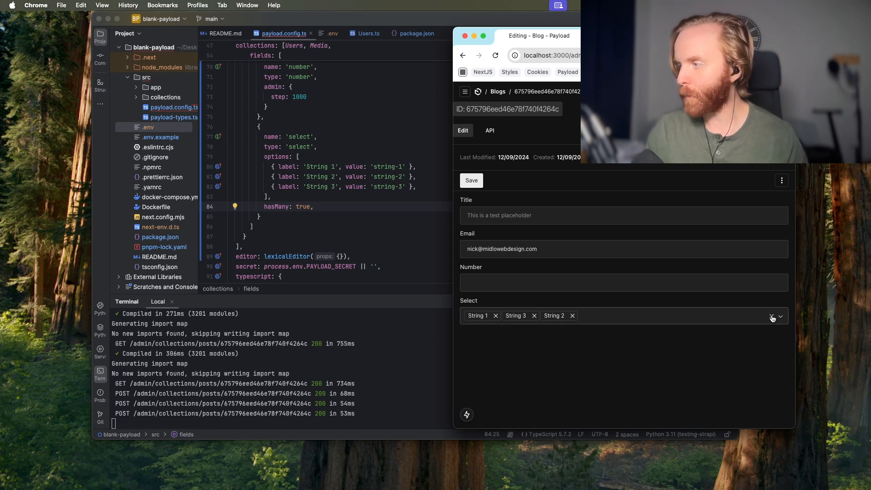
click(771, 316)
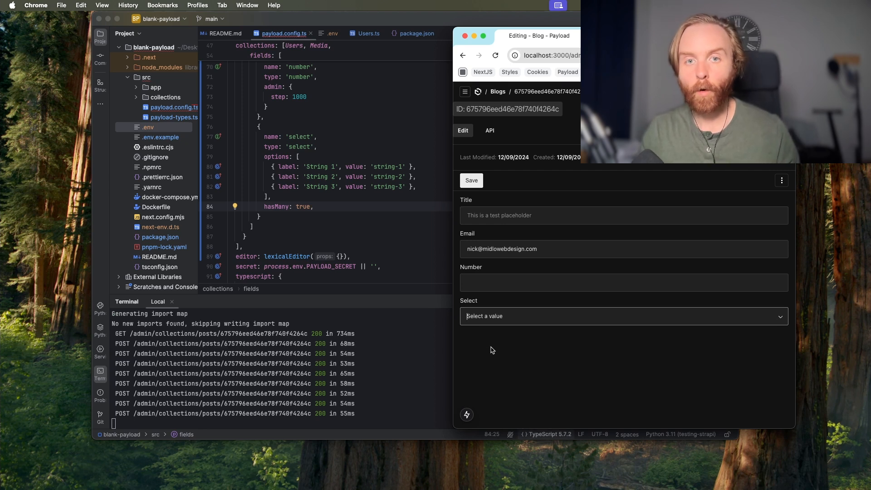
Replace hasMany with admin: { isClearable: true } on the select field after picking a value
click(623, 316)
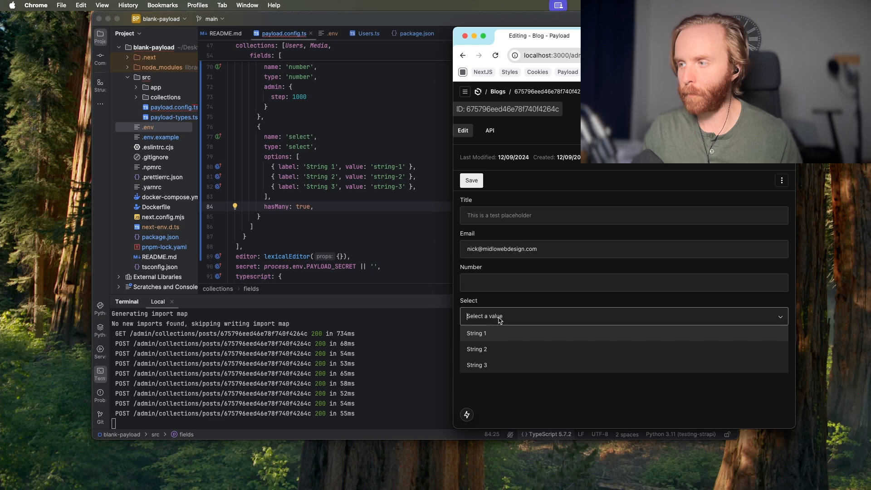
click(477, 333)
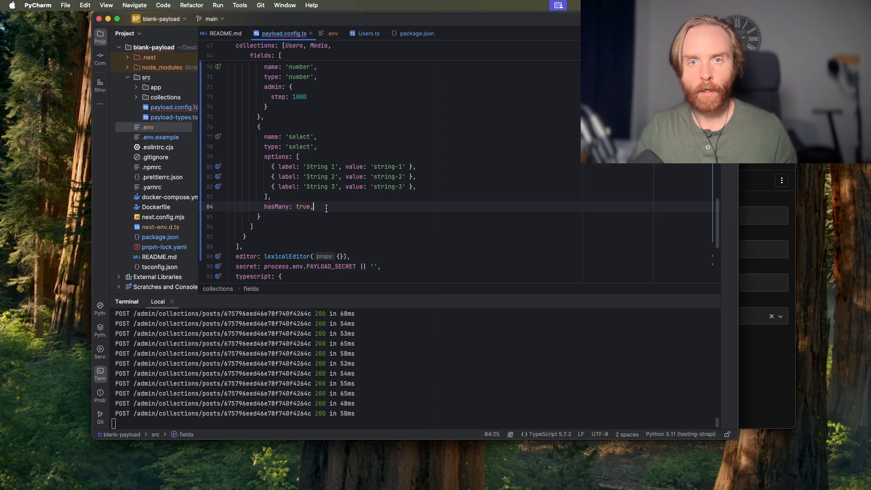
text(admin: {)
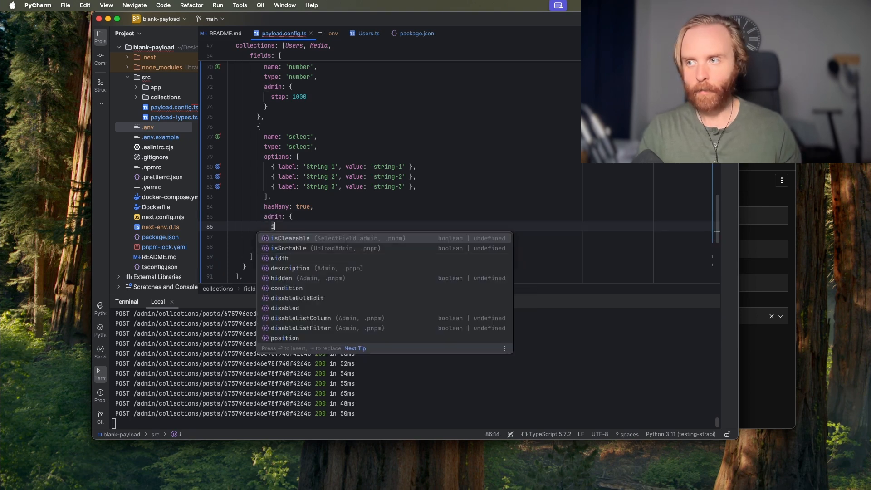
text(isClearable: false,)
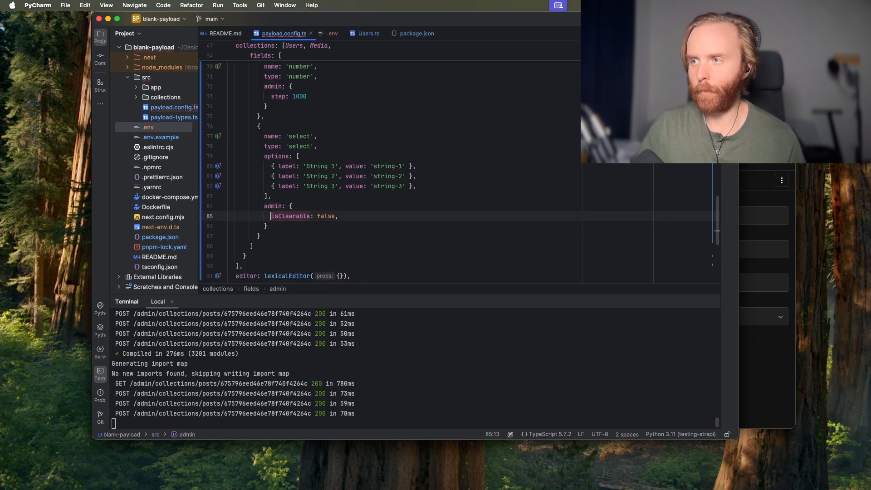
text(true)
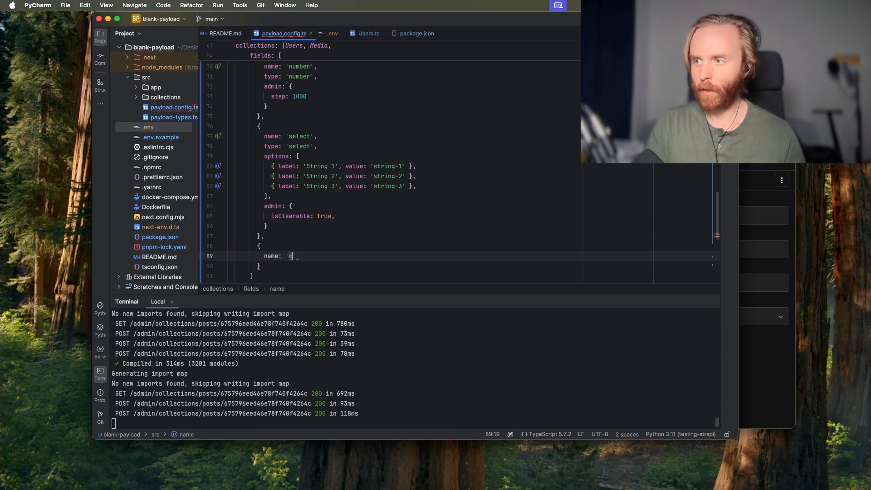
Add a checkbox field of type 'checkbox' with admin description 'This is a checkbox'
text(heckbox)
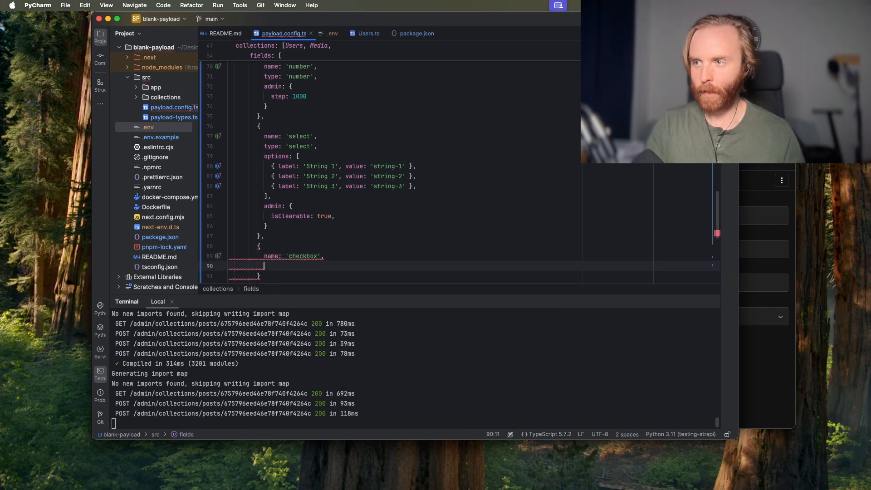
text(type: 'checkbox',)
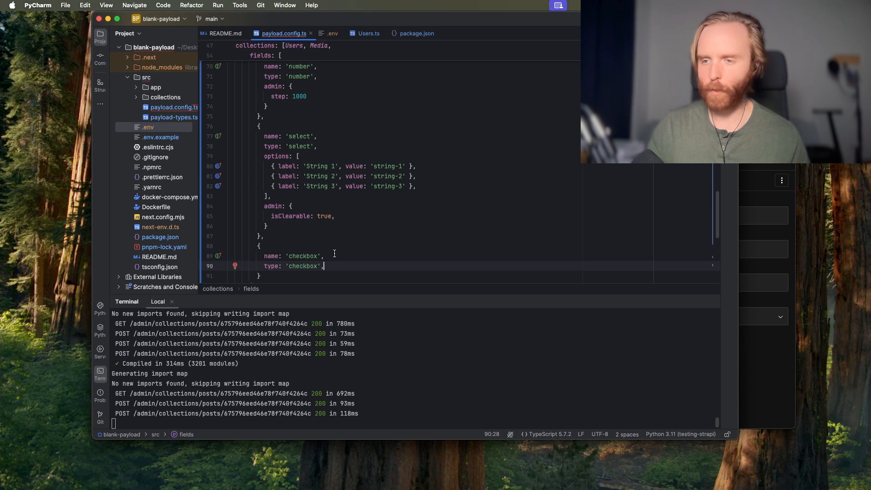
text(admin:)
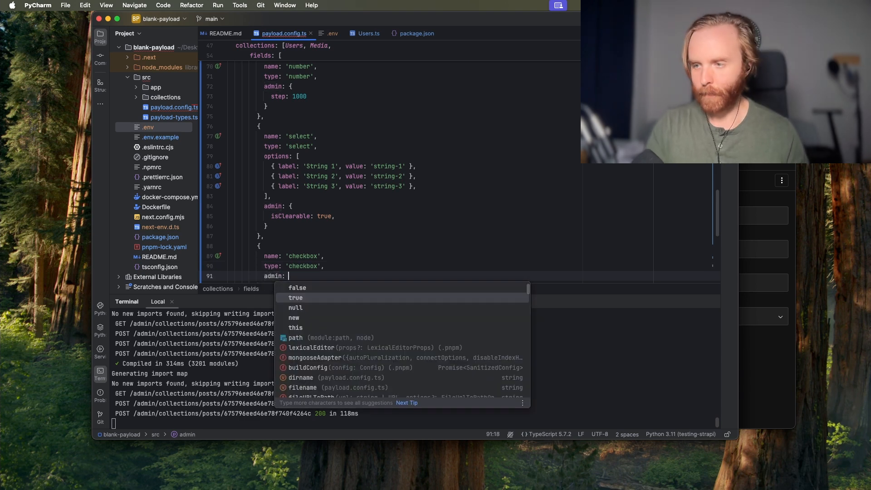
text(description: ')
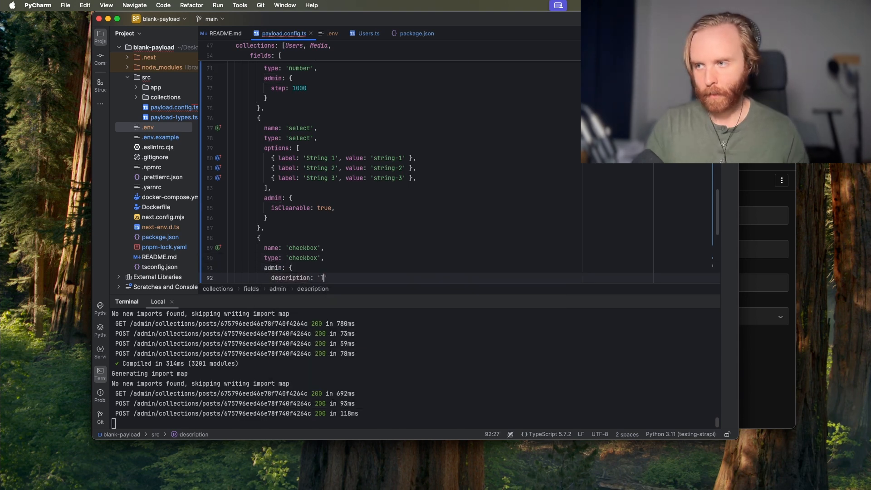
text(This is a checkbox)
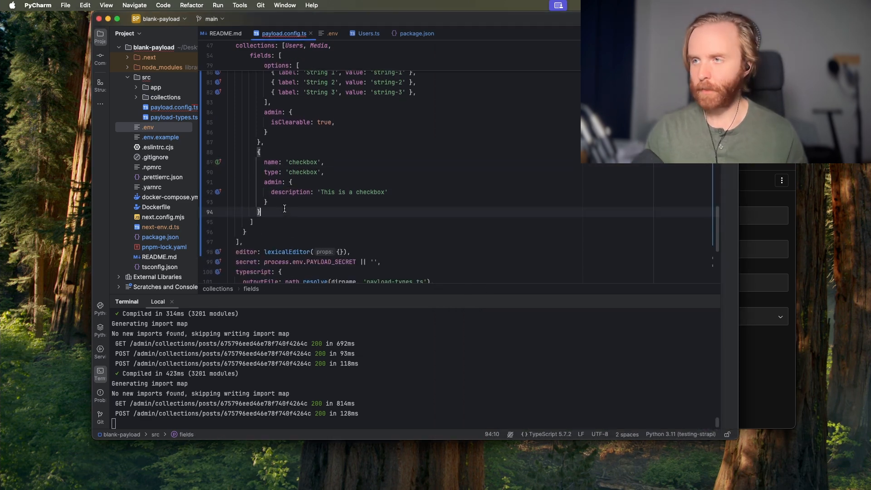
Add a date field of type 'date' and start its admin.date.pickerAppearance setting
key(enter)
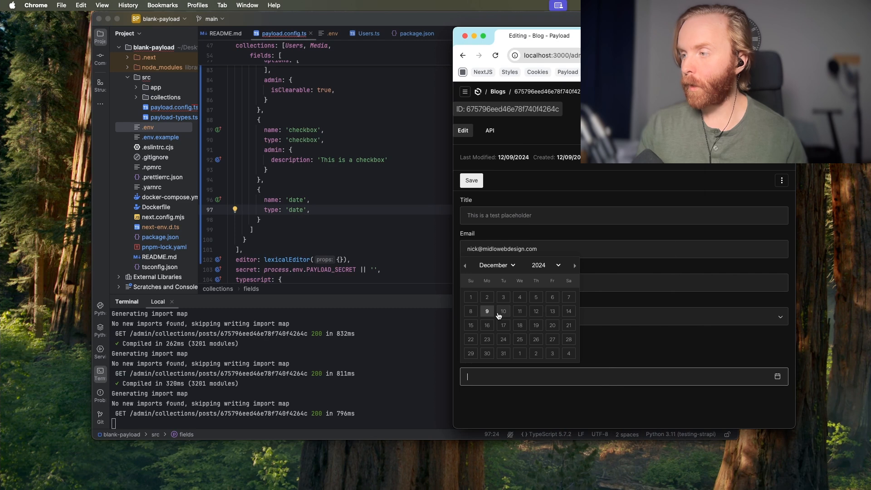
mouse_move(536, 276)
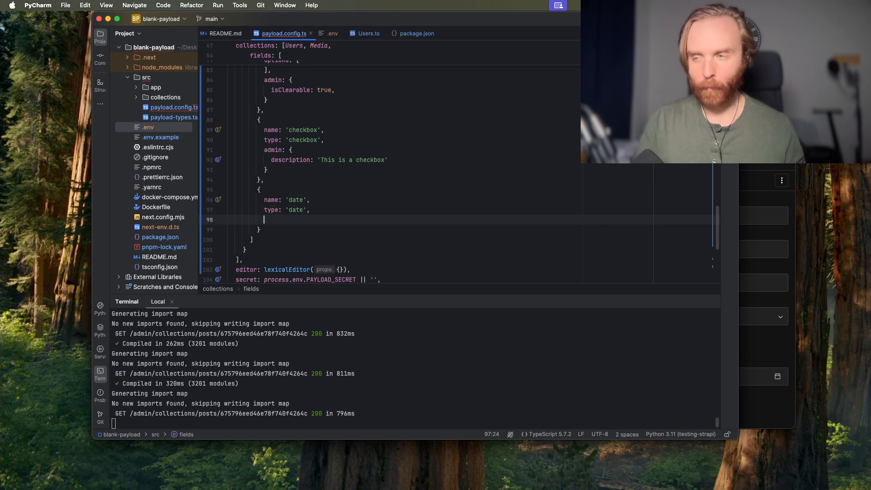
text(admin:)
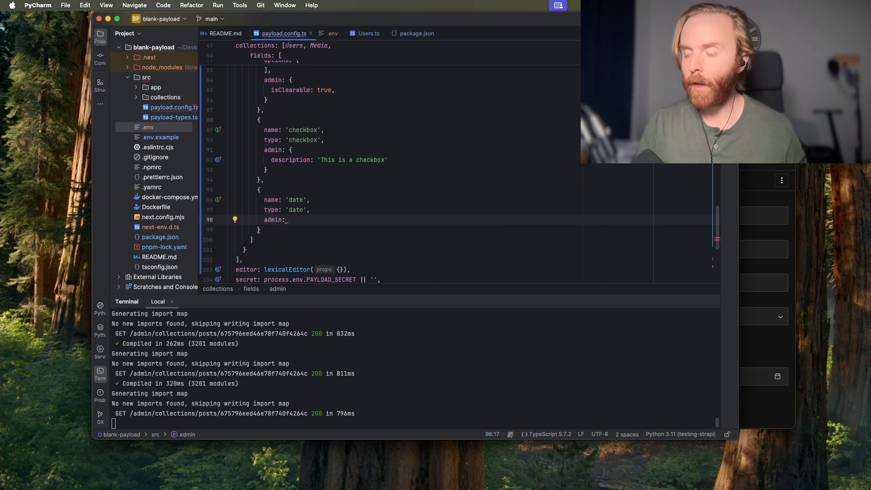
text(date: {)
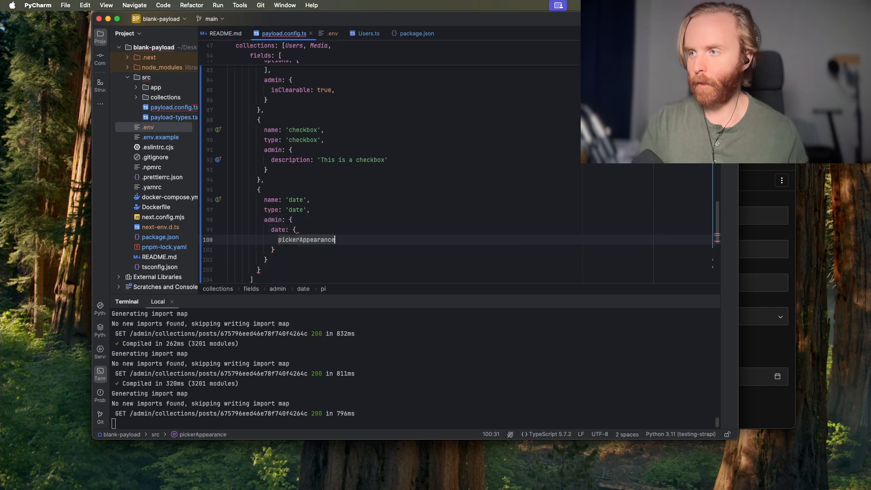
text(: '')
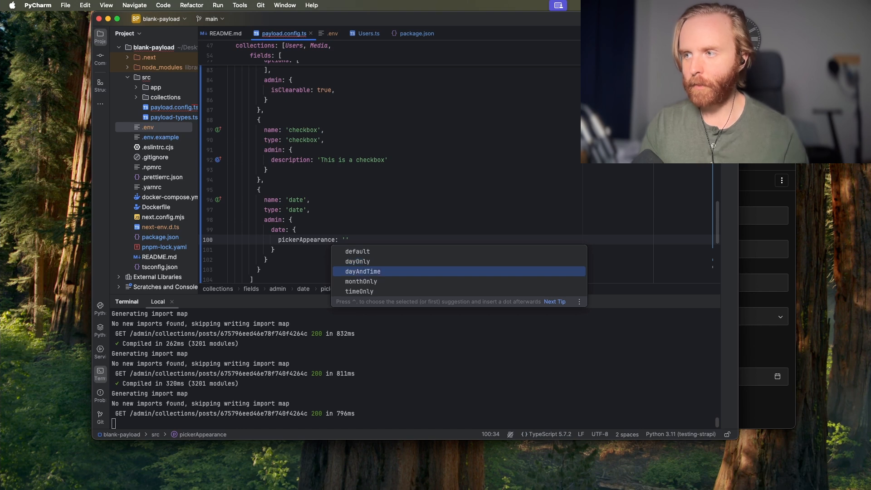
Set pickerAppearance to 'dayAndTime' and add timeIntervals: 15 to the date admin options
key(Down)
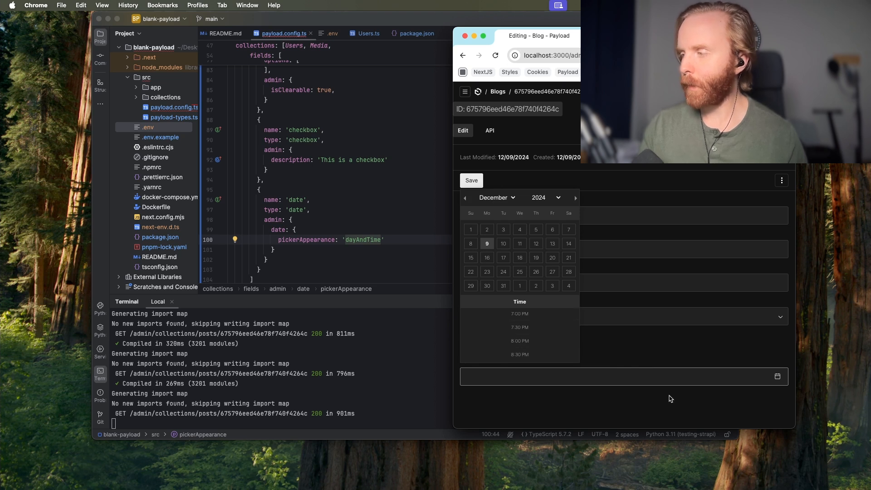
scroll(down, 3)
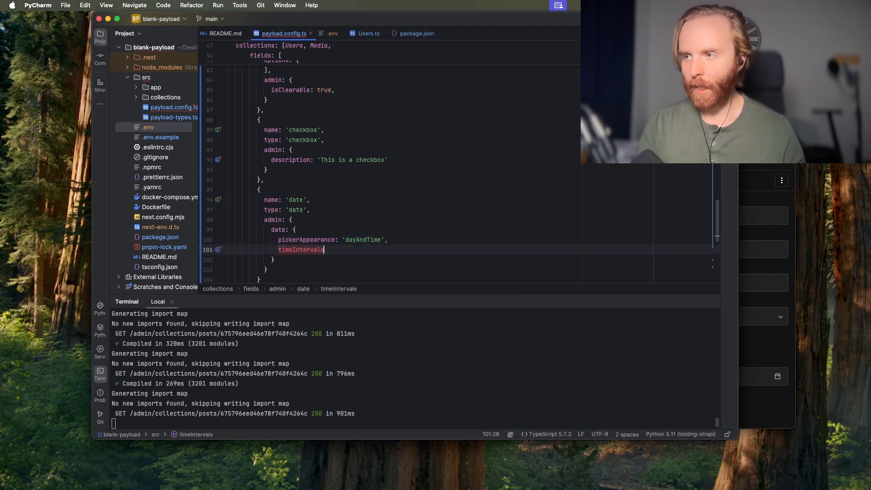
text(: 15,)
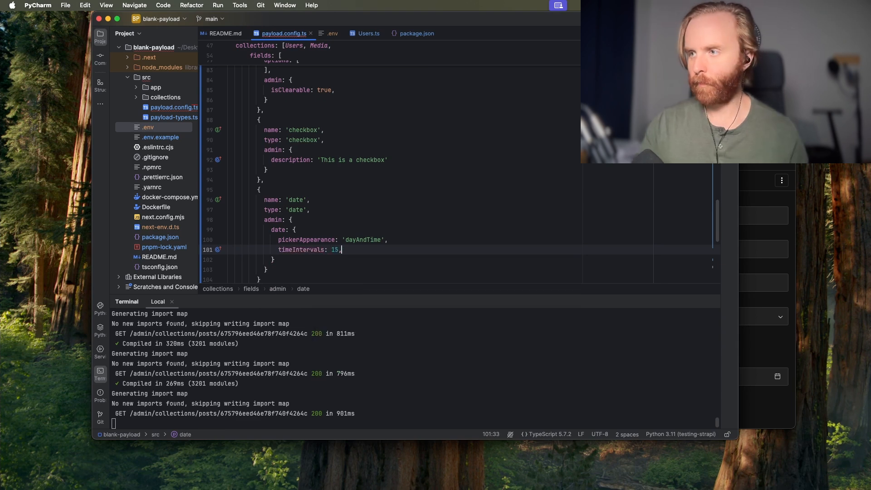